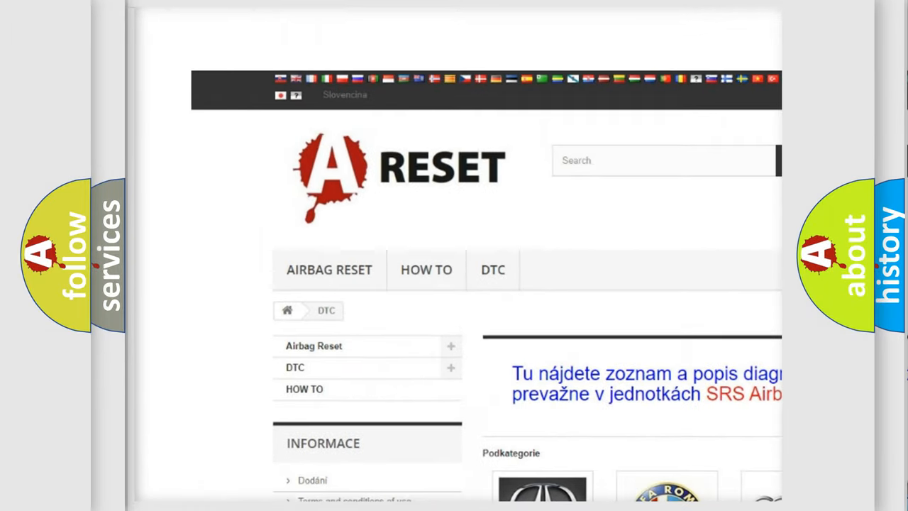
pyautogui.scroll(-3)
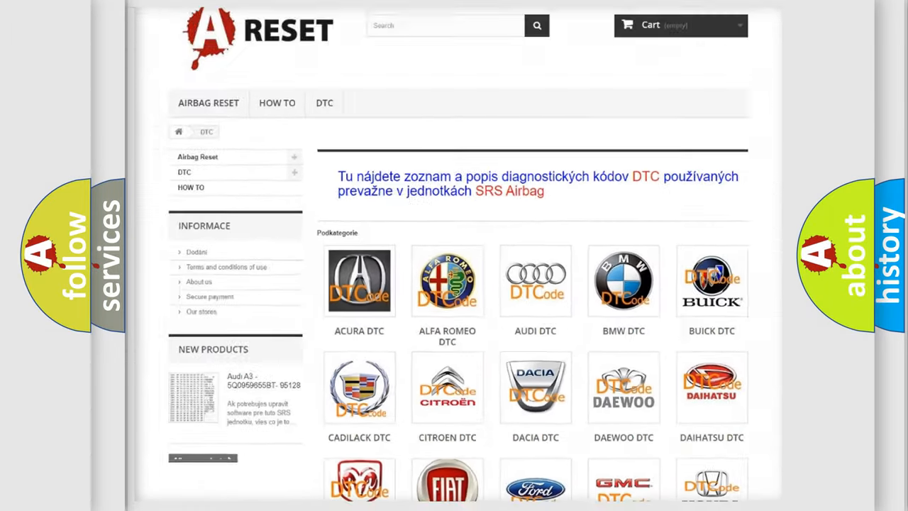
pyautogui.scroll(-3)
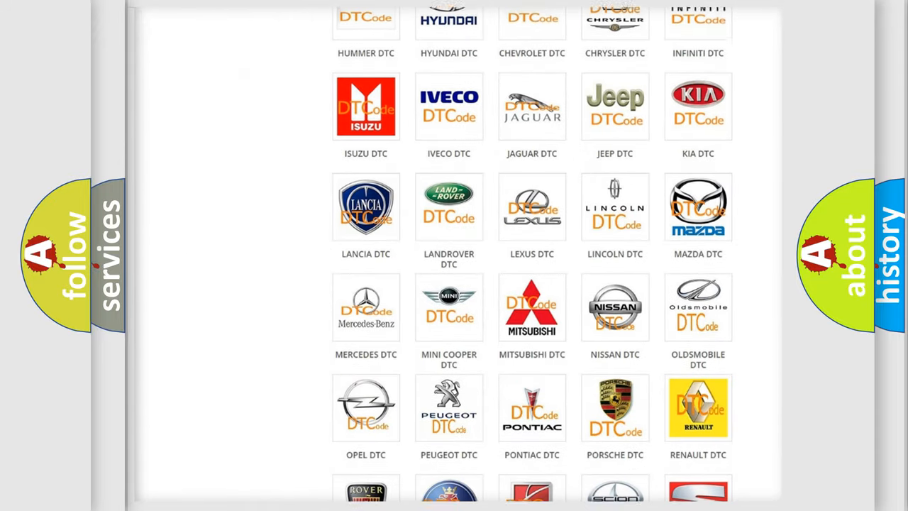
pyautogui.scroll(-3)
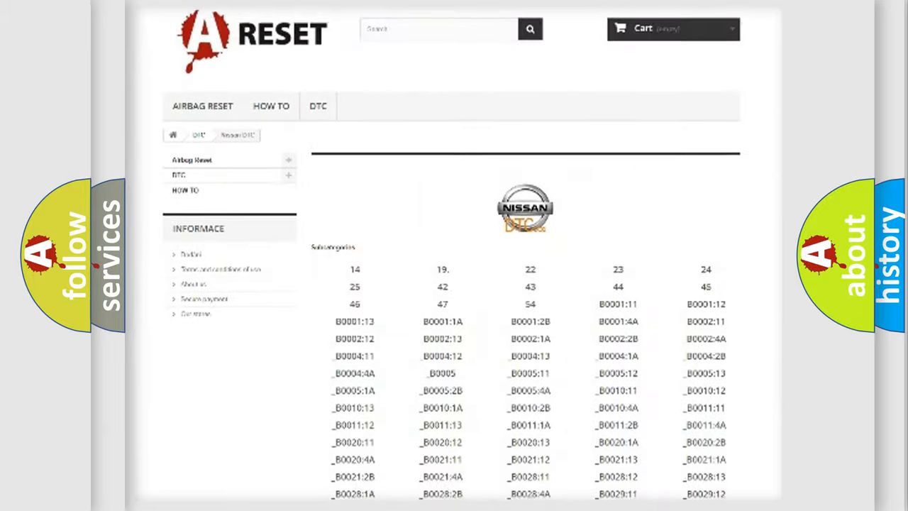
pyautogui.scroll(-3)
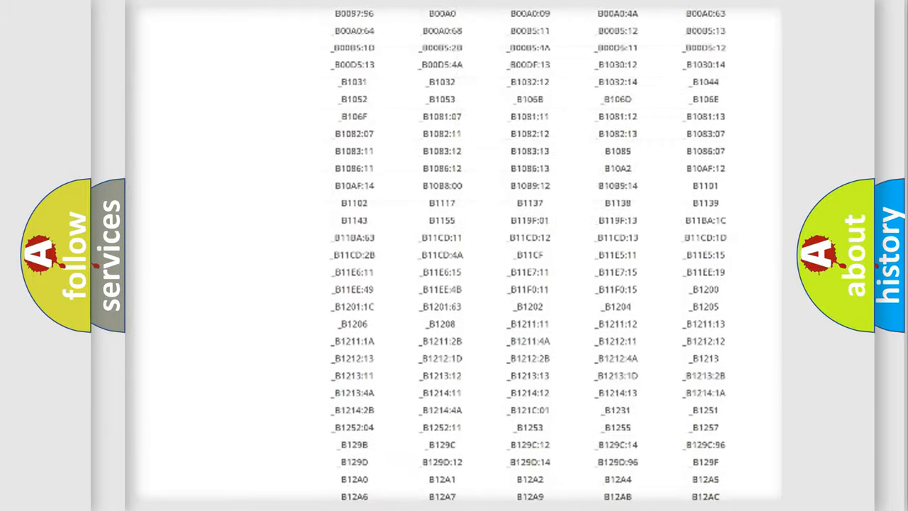
pyautogui.scroll(3)
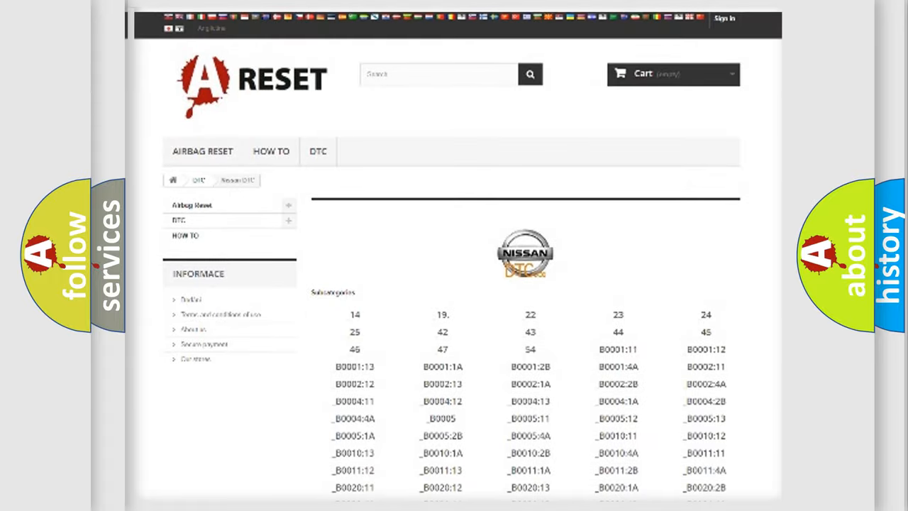